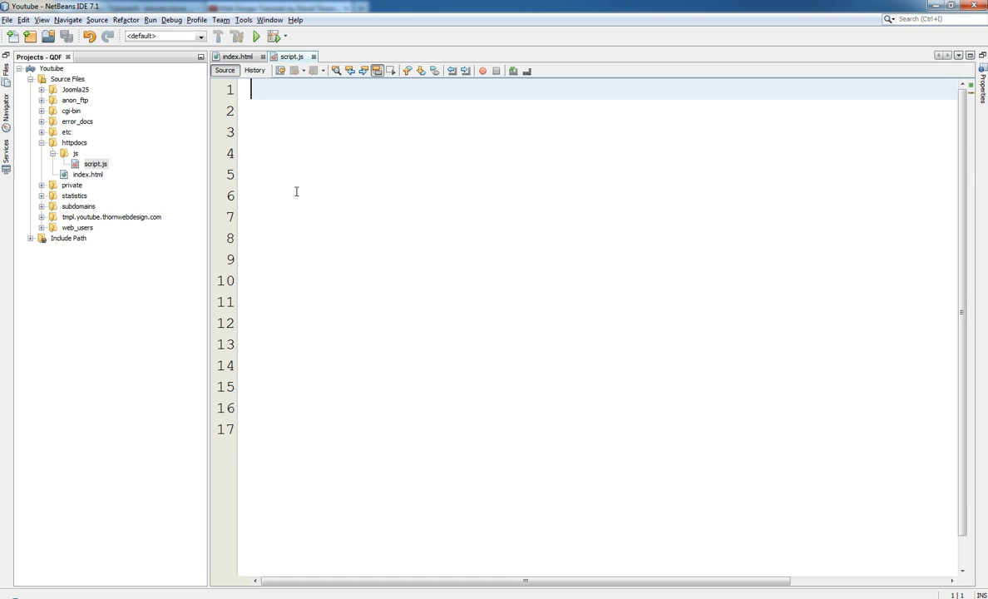
# Step: Begin line 2 of script.js with the declaration 'var car ='
pyautogui.write('var')
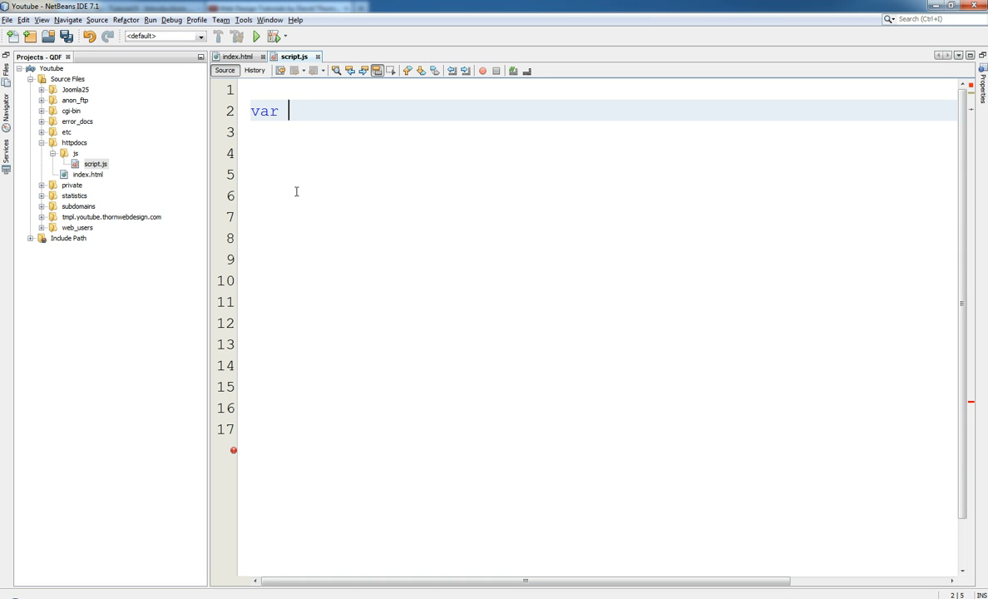
pyautogui.write('car =')
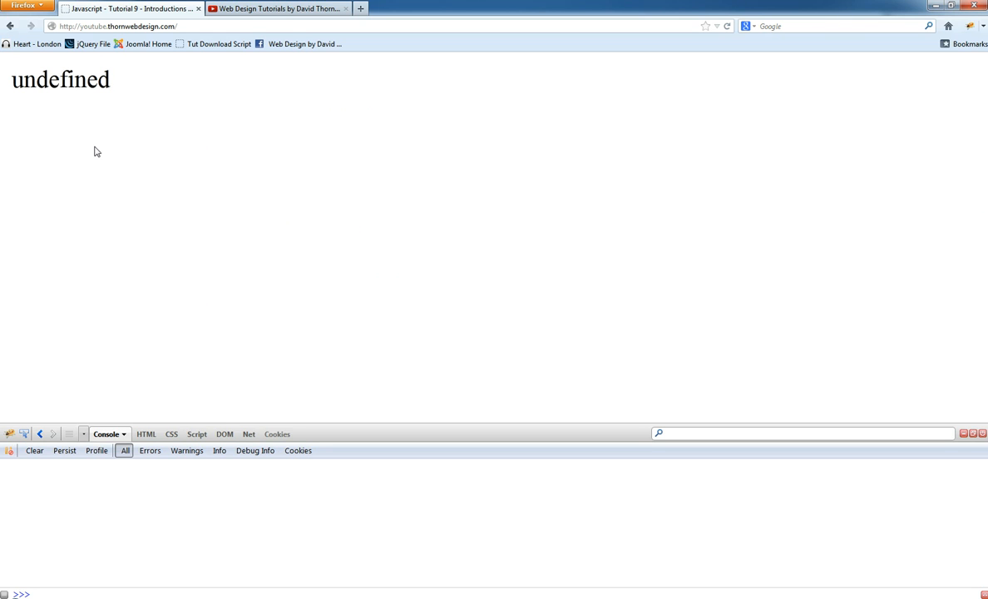
# Step: Reload the page in Firefox to check the script output, which shows undefined
pyautogui.click(223, 433)
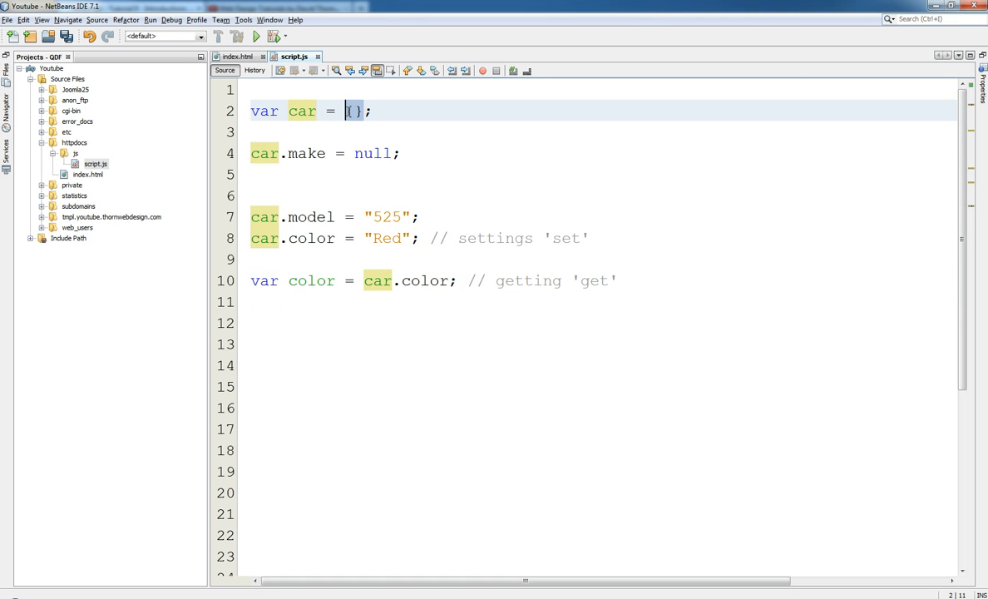
# Step: Return focus to the script.js editor after reviewing the set/get comments
pyautogui.click(326, 153)
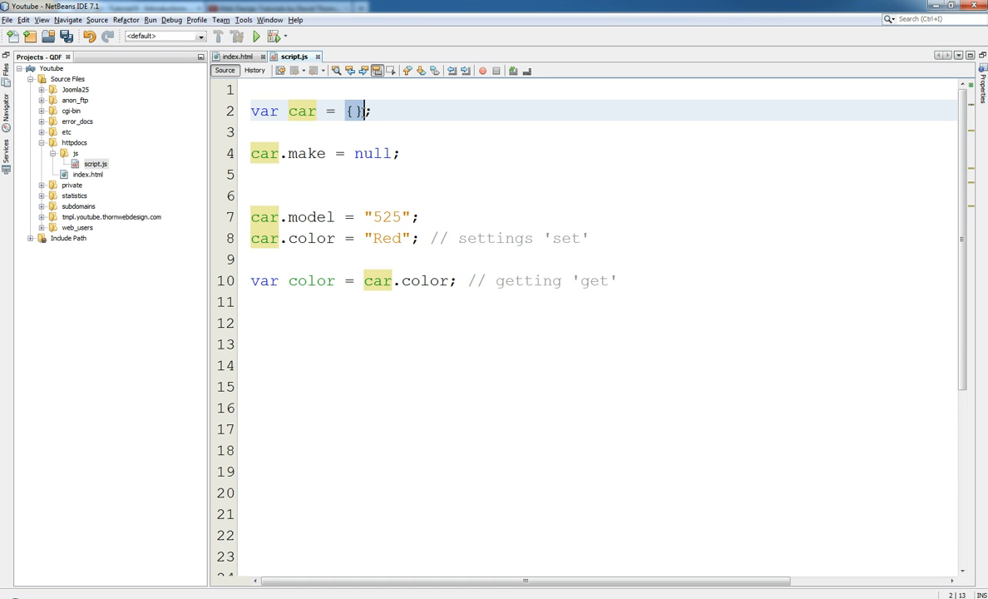
# Step: Start a new line below the car object with 'va' for a second declaration
pyautogui.write('va')
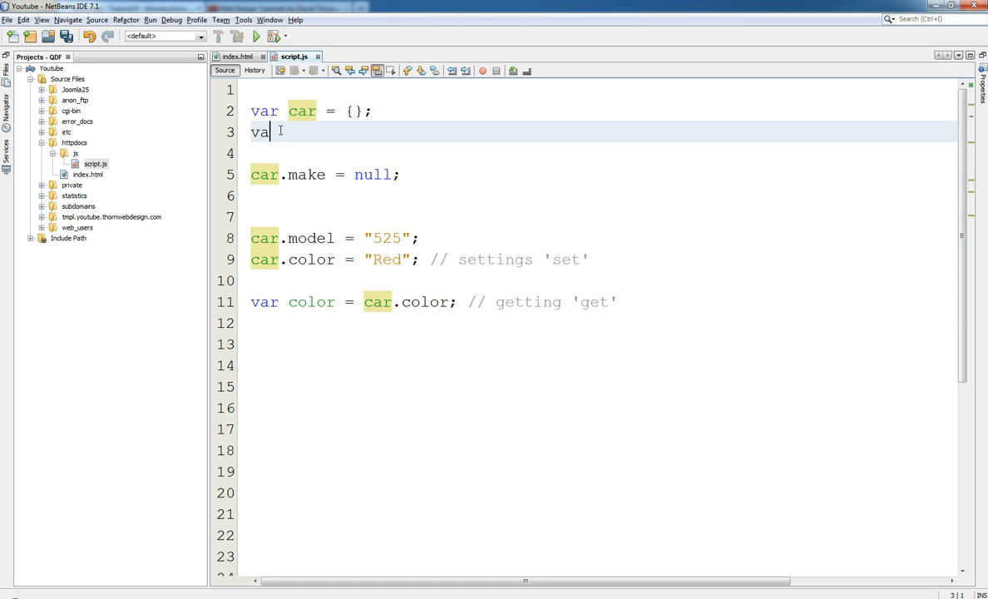
# Step: Complete line 3 as 'var plane = {};' declaring an empty plane object
pyautogui.write('r')
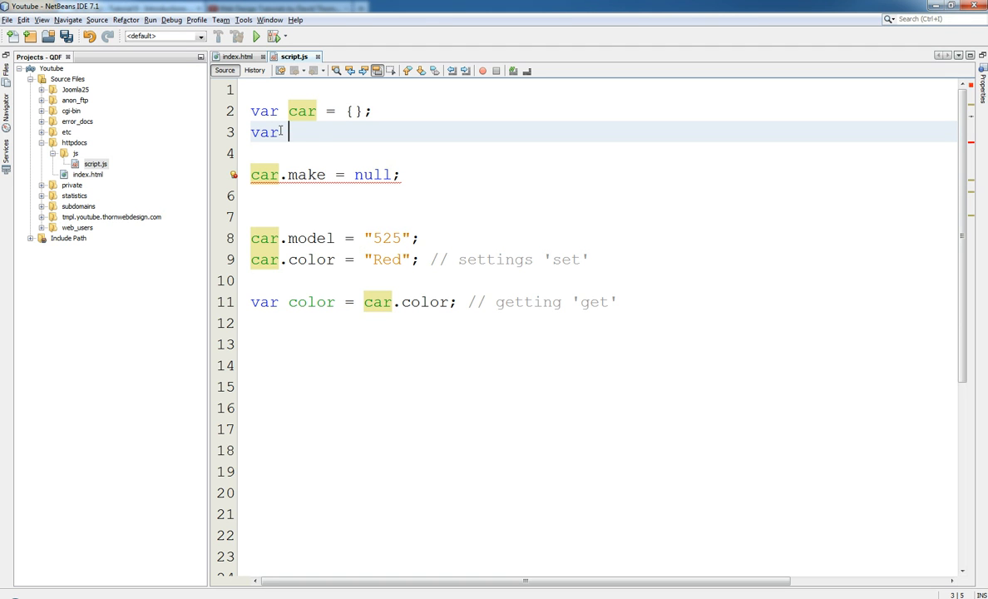
pyautogui.write('plane = {};')
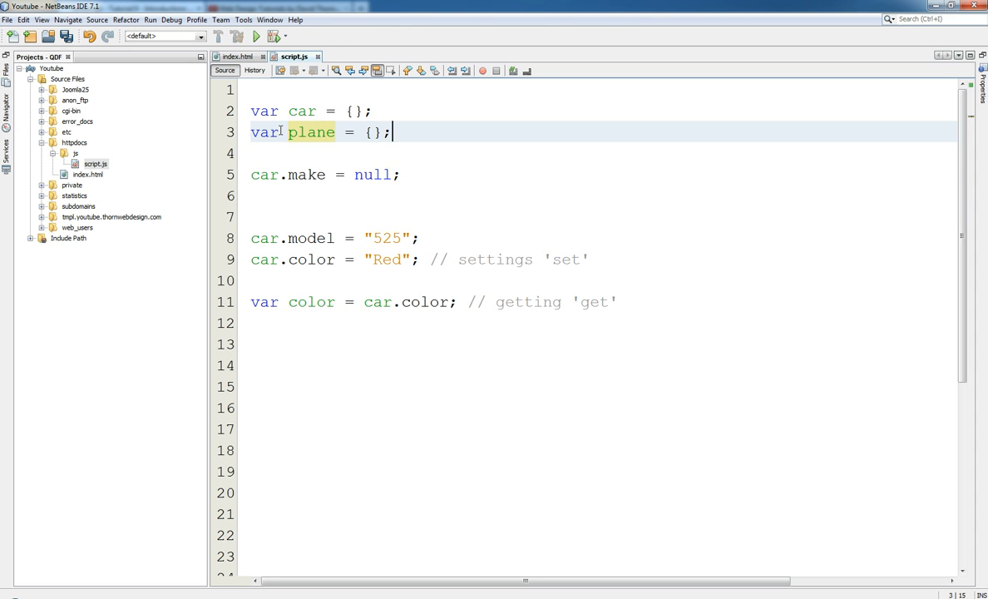